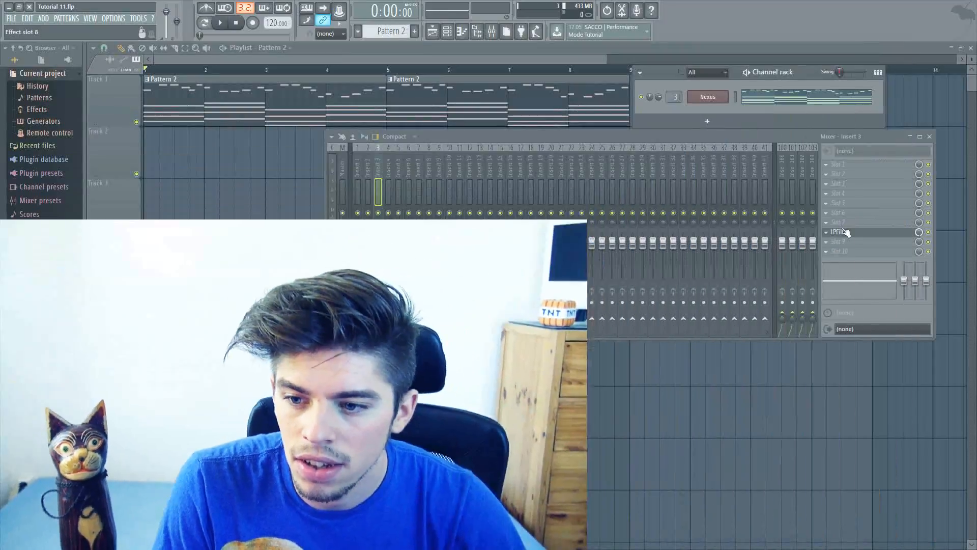
Add an automation clip for the last-tweaked LPFilter Cutoff knob on insert 3
{"action": "left_click", "coordinate": [837, 232]}
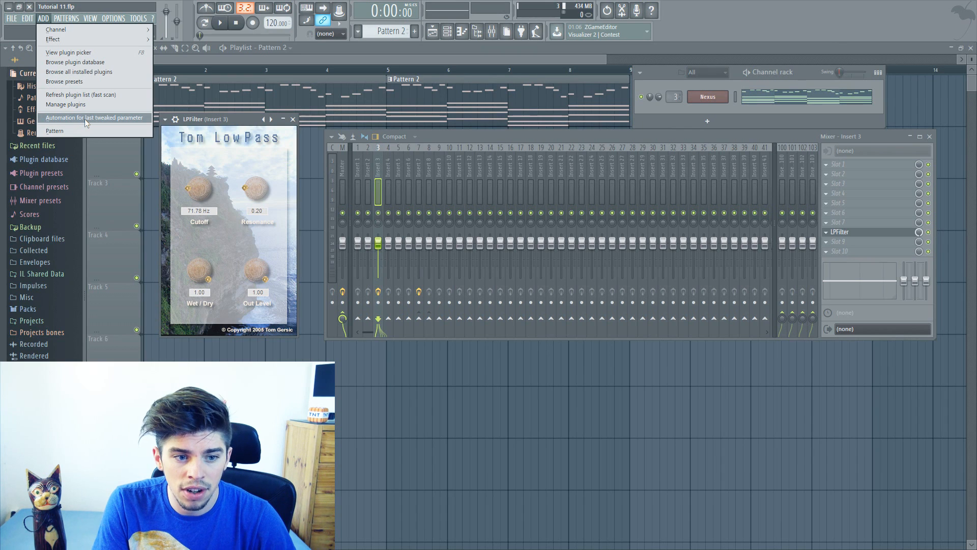
{"action": "left_click", "coordinate": [94, 118]}
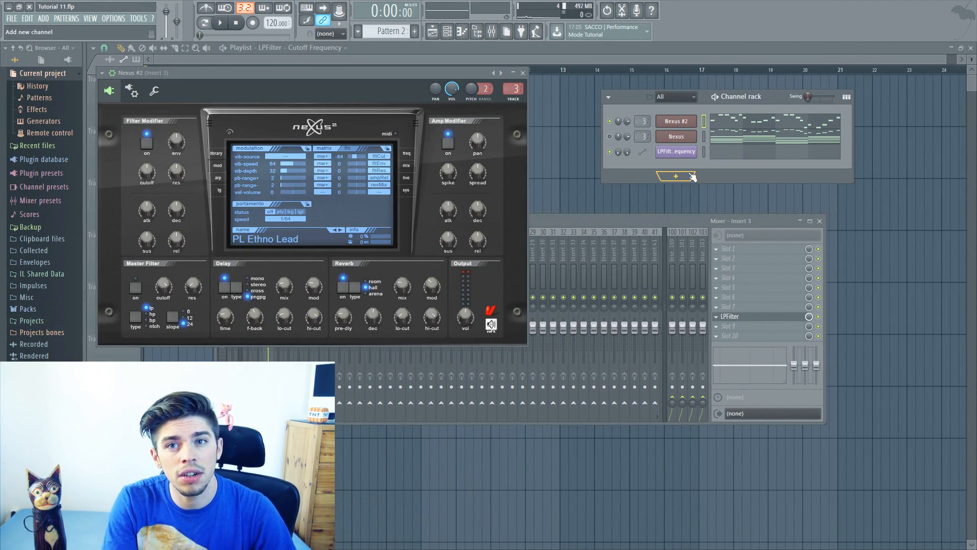
Clone the Nexus channel and give Nexus #2 a portamento glide speed of 1/64
{"action": "left_click", "coordinate": [219, 23]}
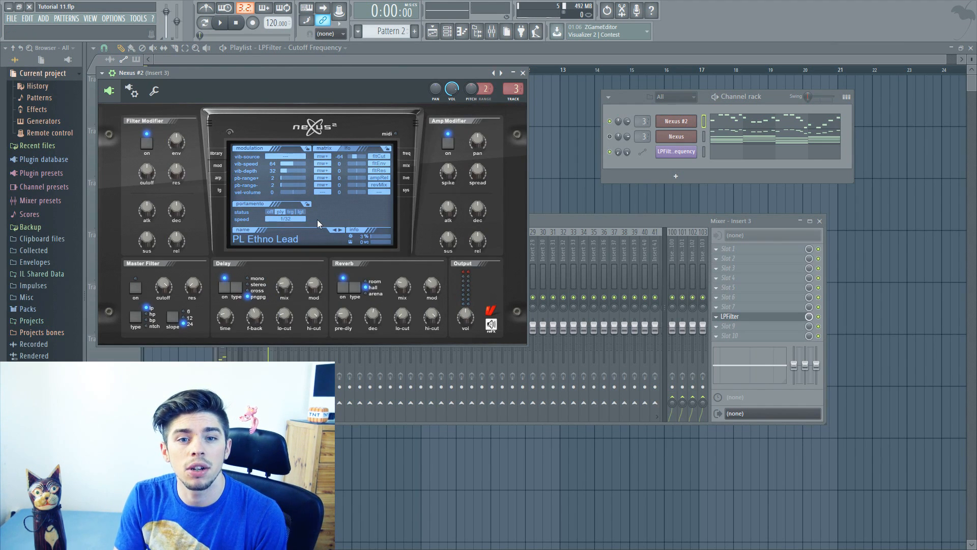
{"action": "left_click", "coordinate": [284, 219]}
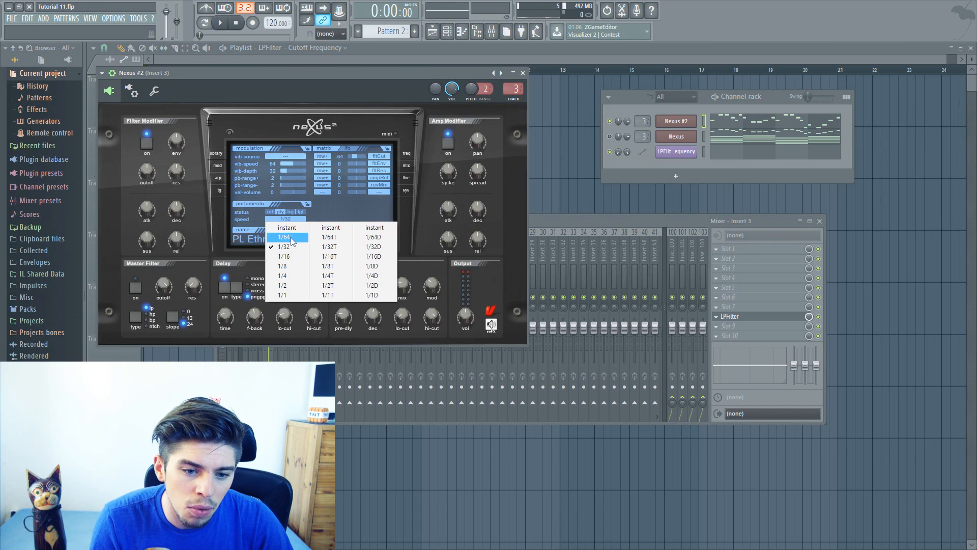
{"action": "left_click", "coordinate": [284, 237]}
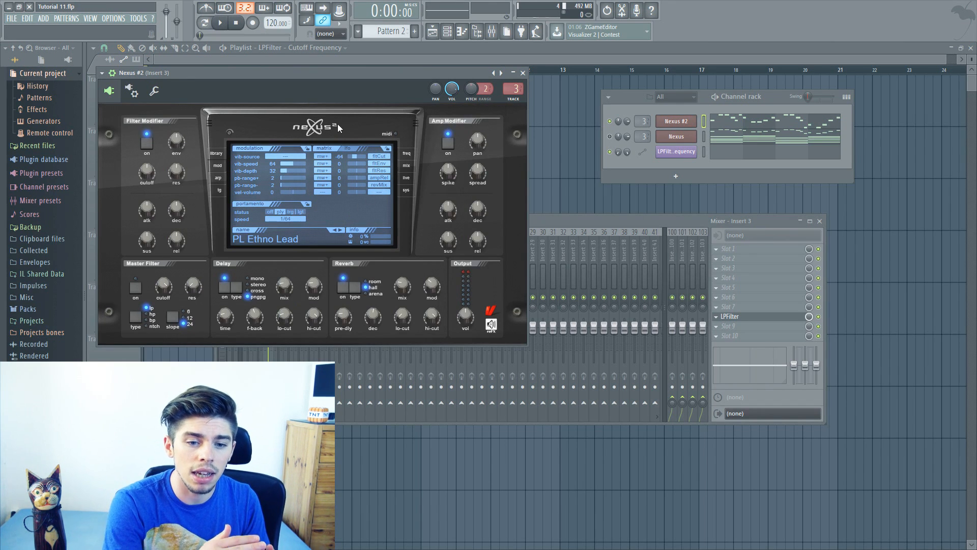
{"action": "mouse_move", "coordinate": [267, 223]}
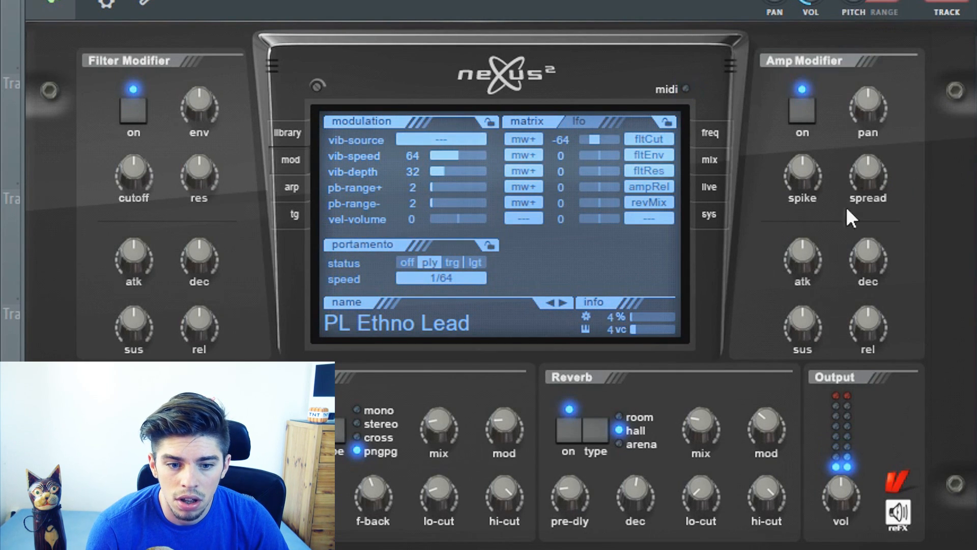
{"action": "left_click", "coordinate": [440, 279]}
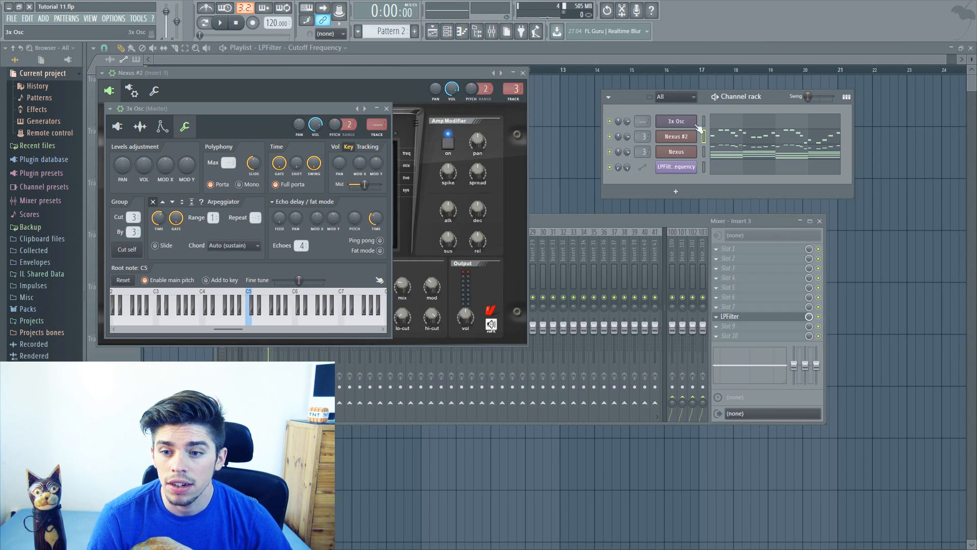
Add a 3x Osc channel and show its Channel settings with the Porta option
{"action": "left_click", "coordinate": [220, 22]}
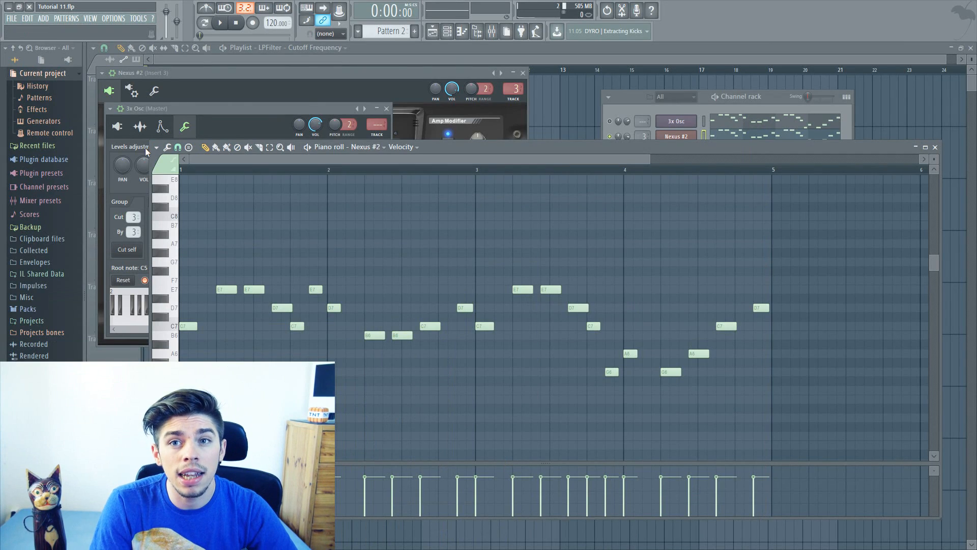
Show Nexus #2's melody notes and velocities in the piano roll
{"action": "left_click", "coordinate": [156, 147]}
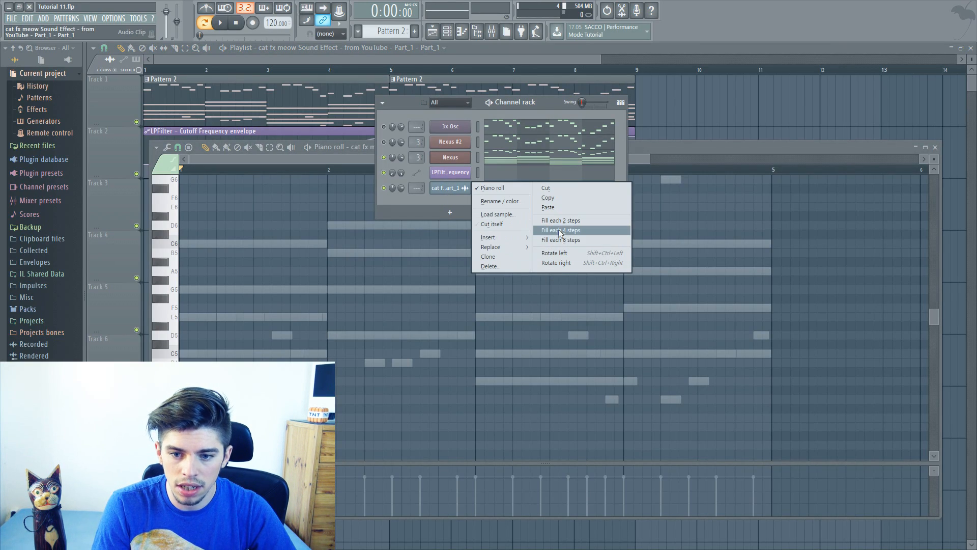
Fill the cat meow sample channel with a hit every 4 steps and show its channel settings
{"action": "left_click", "coordinate": [560, 230]}
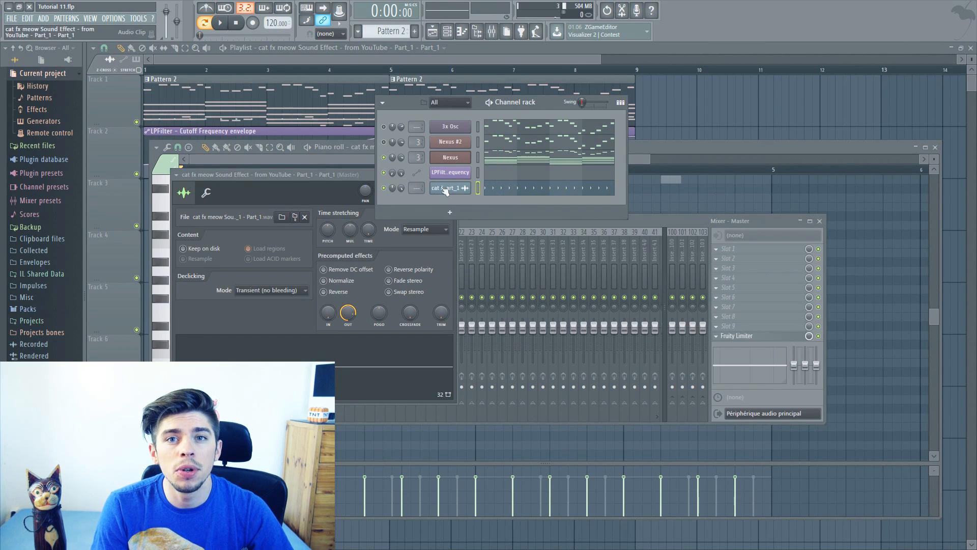
{"action": "left_click", "coordinate": [417, 187]}
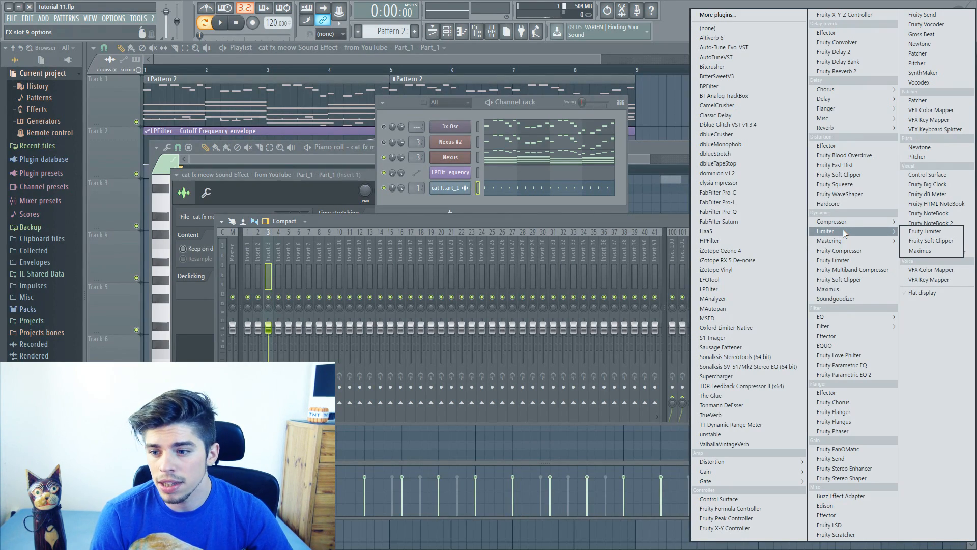
Load a Fruity Limiter into the empty FX slot after the LPFilter on insert 3
{"action": "left_click", "coordinate": [926, 231]}
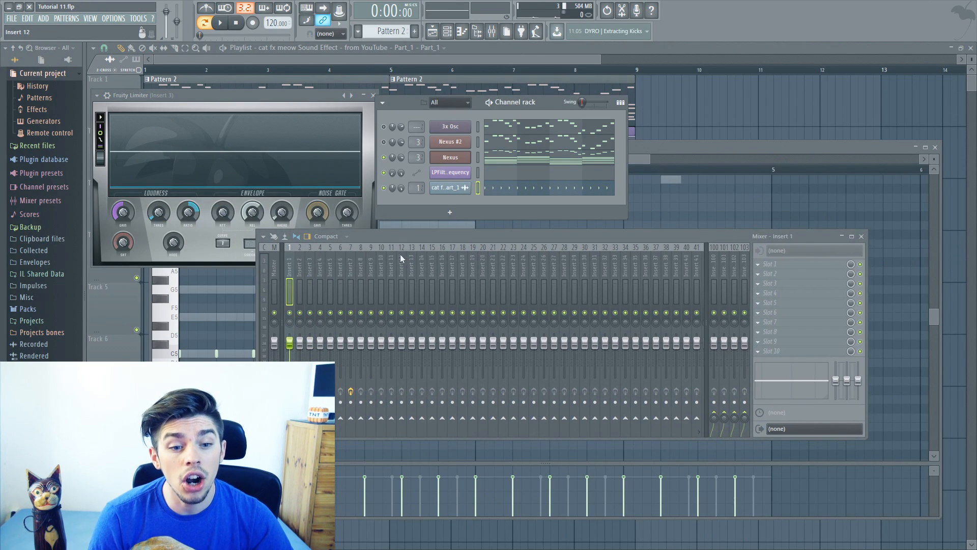
{"action": "left_click", "coordinate": [221, 23]}
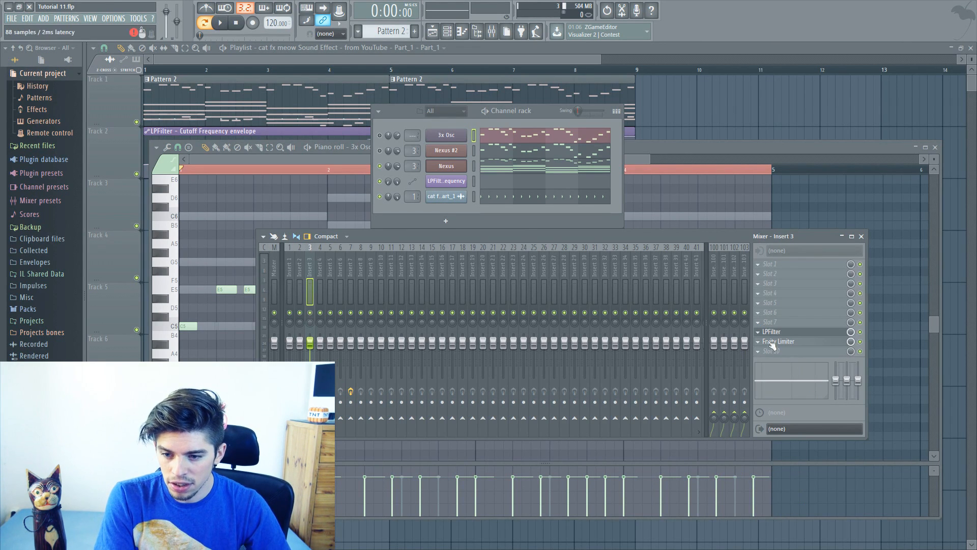
Show the slot menu for the Fruity Limiter on Insert 3
{"action": "right_click", "coordinate": [778, 332]}
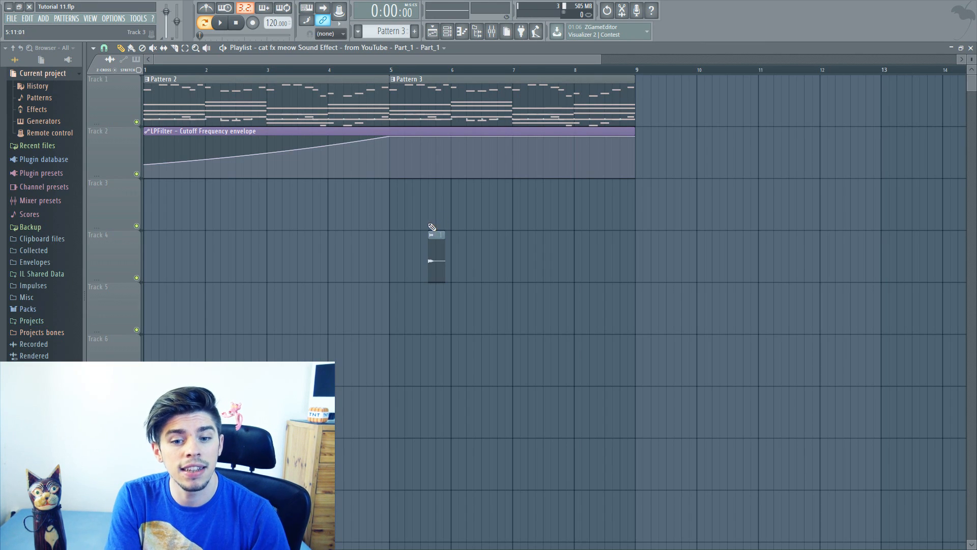
Place a Pattern 3 clip on playlist track 4 after Pattern 2
{"action": "left_click", "coordinate": [528, 235]}
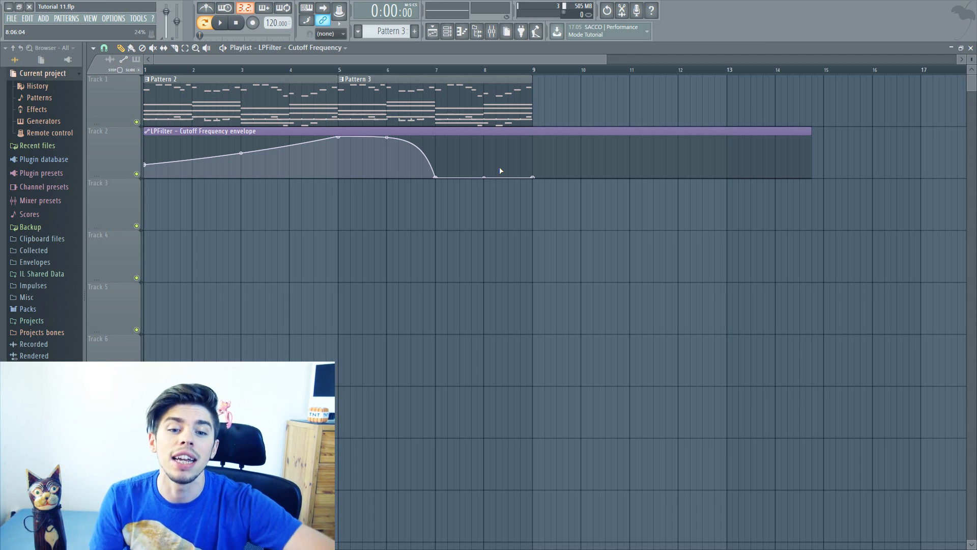
Bend the tension of the cutoff drop so it falls steeply between bars 5 and 7
{"action": "left_click_drag", "start_coordinate": [338, 137], "coordinate": [334, 134]}
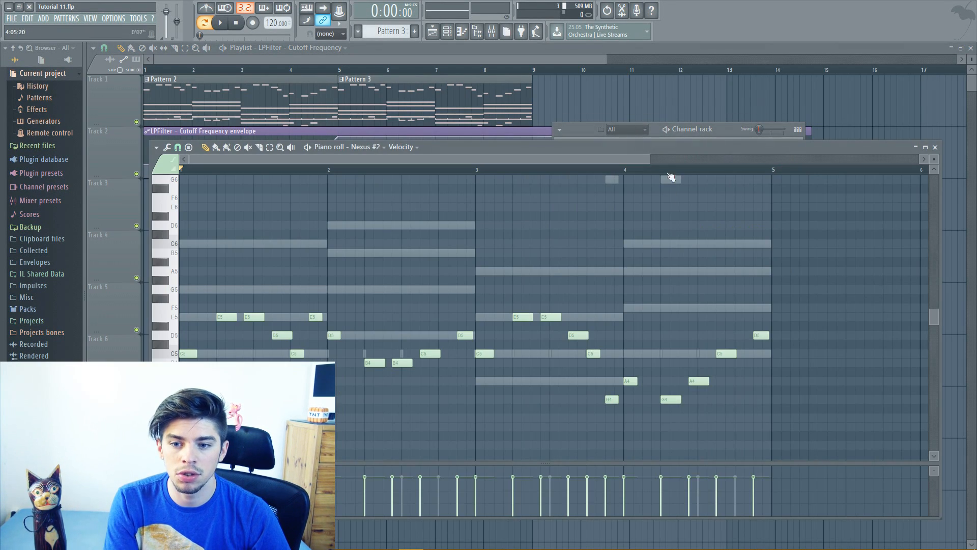
Show the channel rack holding the cloned cat meow sample as a sixth channel
{"action": "key", "text": "f7"}
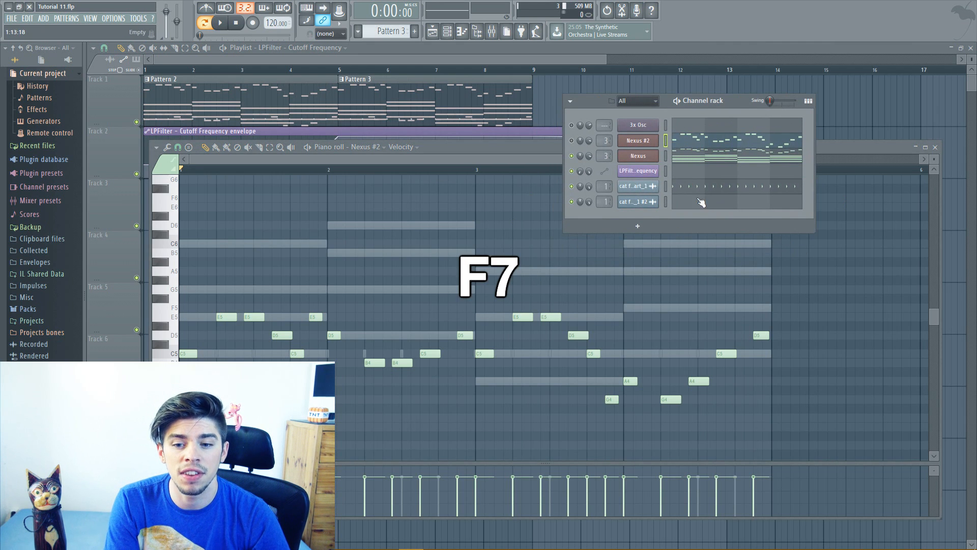